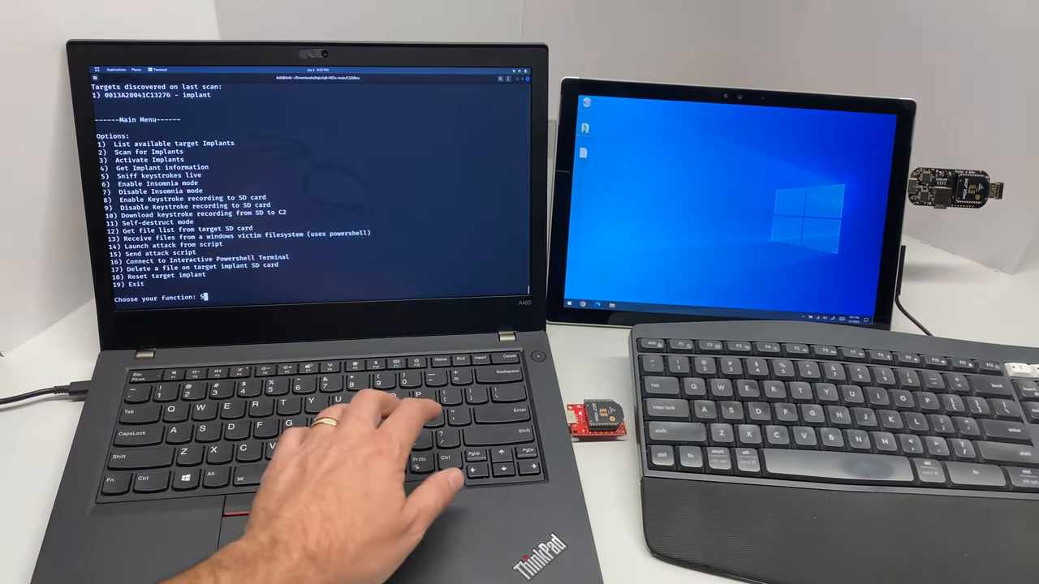
Sniff keystrokes live, capturing 'notepad' and 'this is some text' typed on the victim.
{"action": "key", "text": "enter"}
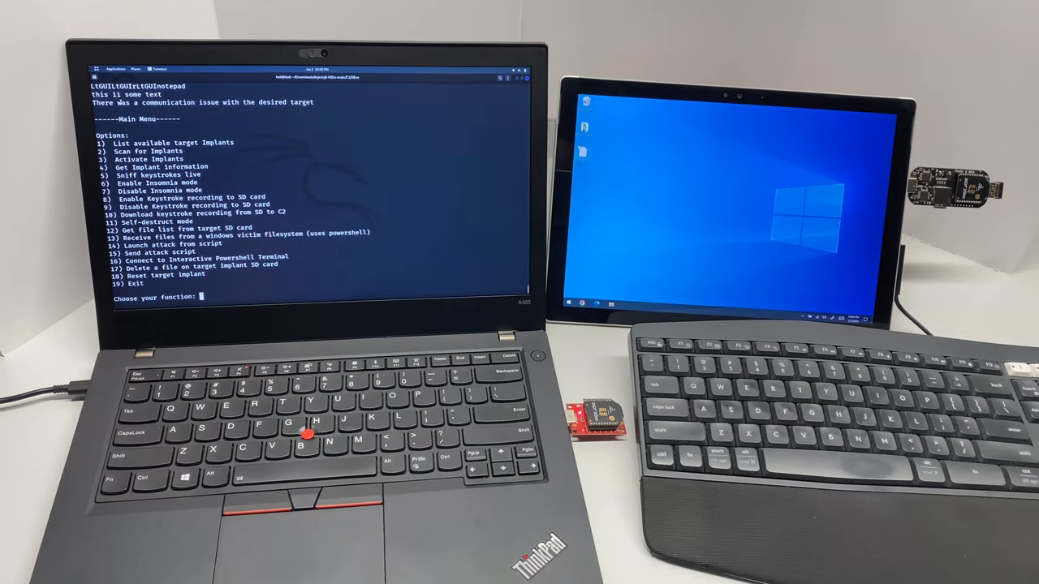
Use function 13 to pull C:\users\Injectyll-HIDe\Desktop\secret.txt, saving it locally as secret.txt.
{"action": "type", "text": "13"}
{"action": "type", "text": "1"}
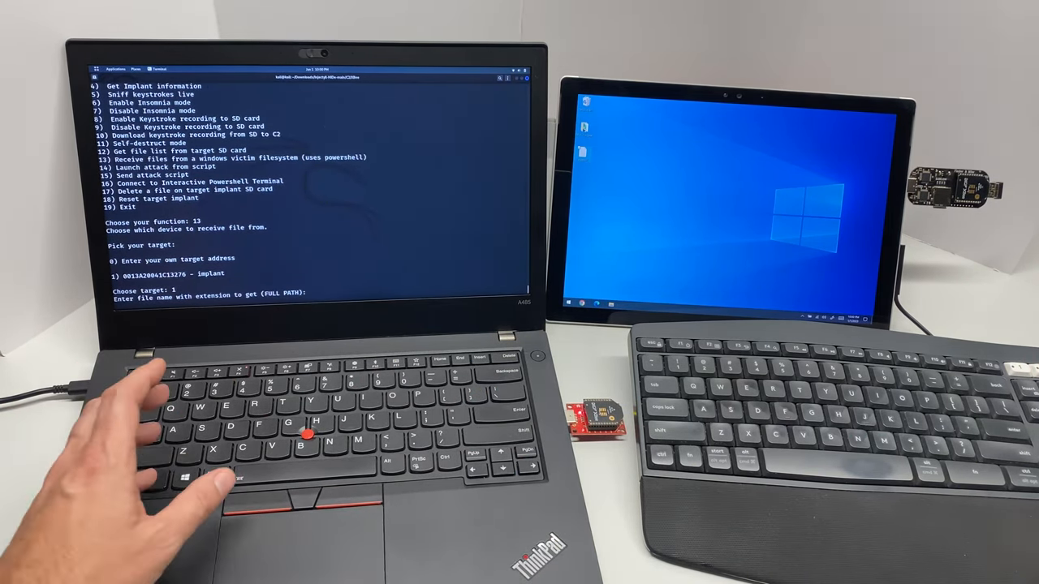
{"action": "type", "text": "C:\\users\\Injectyll-HIDe\\Desktop\\secret.txt"}
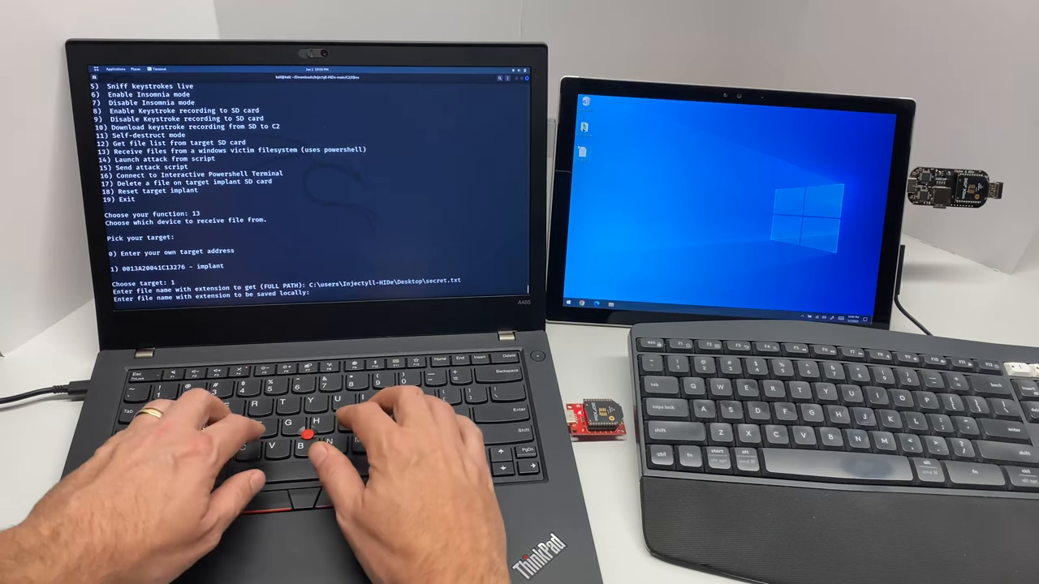
{"action": "type", "text": "secret.txt"}
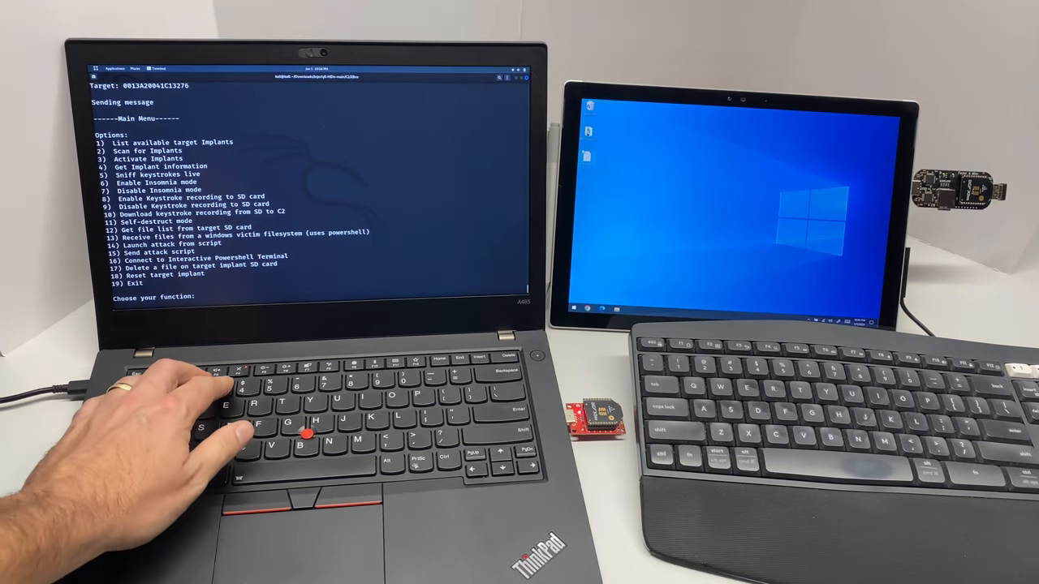
Select the Connect to Interactive Powershell Terminal function from the main menu.
{"action": "type", "text": "14"}
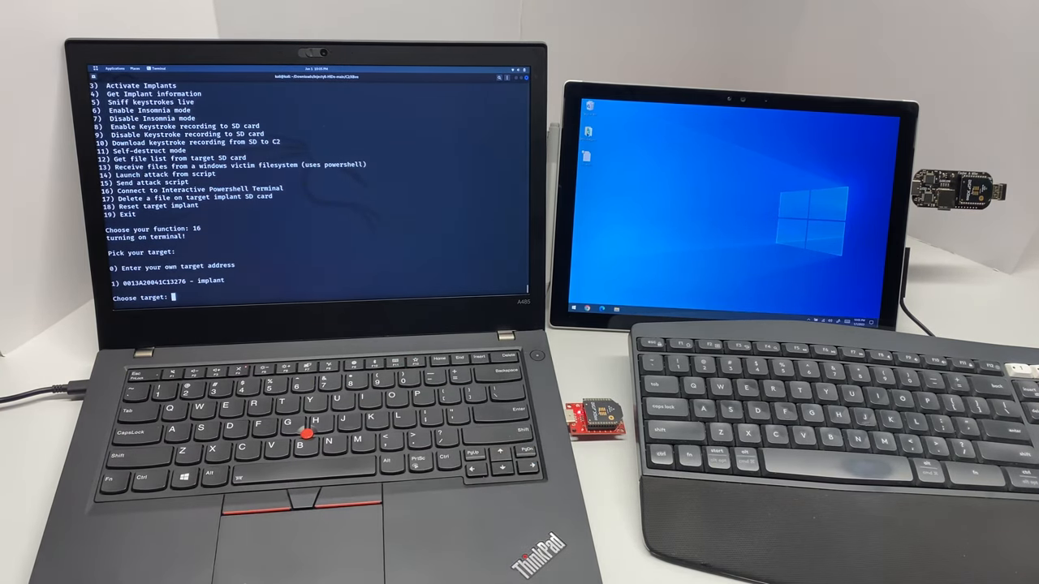
Connect the PowerShell terminal to implant target 1 and enter the dir command.
{"action": "type", "text": "1"}
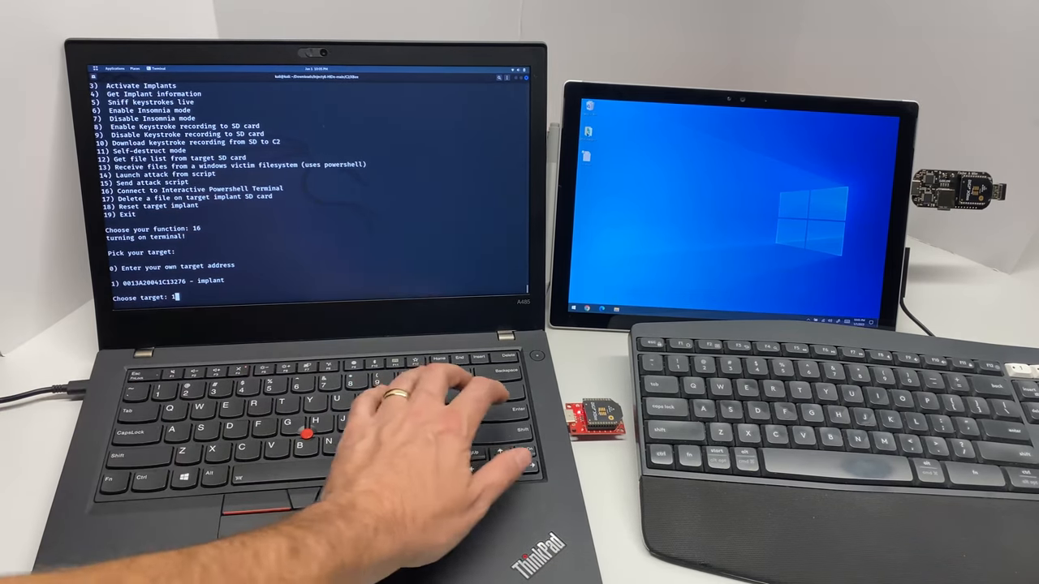
{"action": "key", "text": "Enter"}
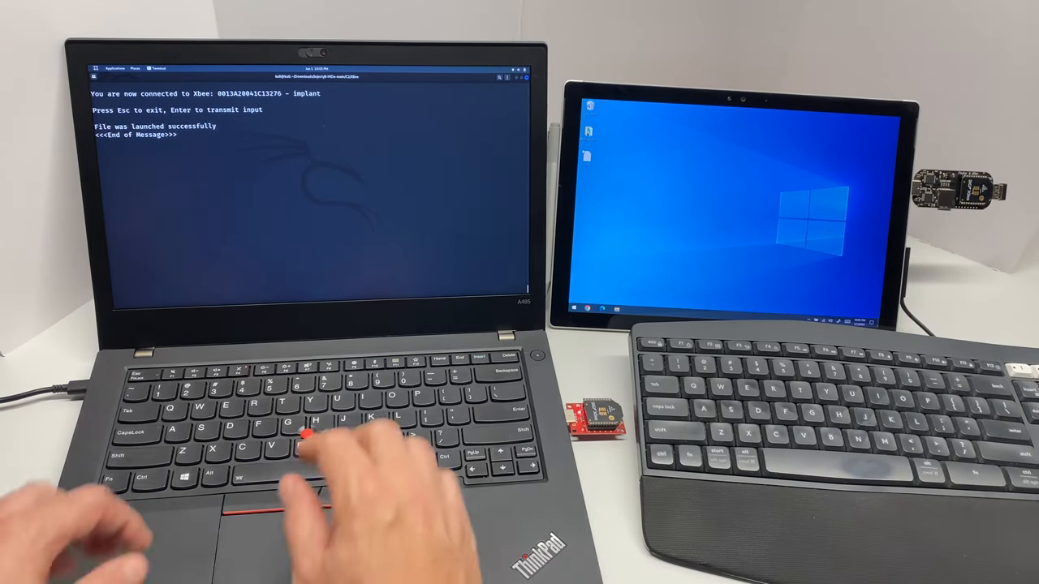
{"action": "type", "text": "dir"}
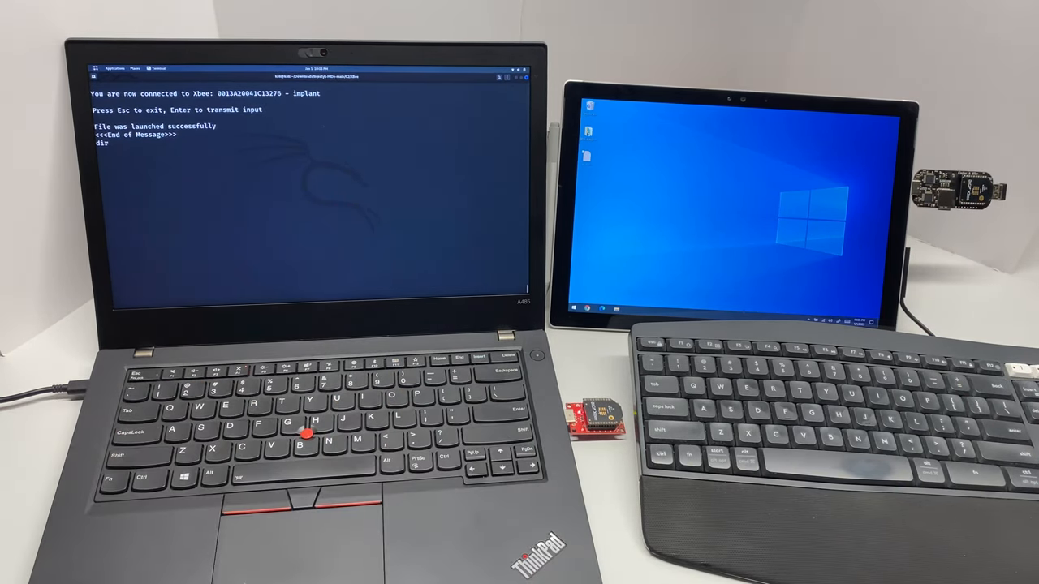